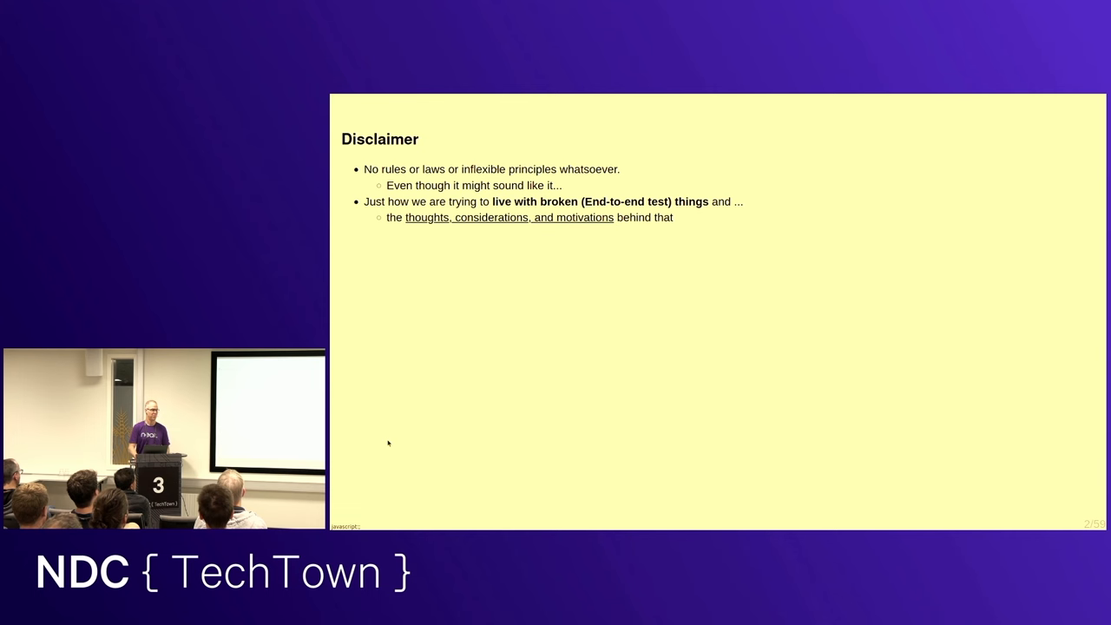
Advance through the talk's slides, from the disclaimer past the failure categorization tooling slides.
key(Right)
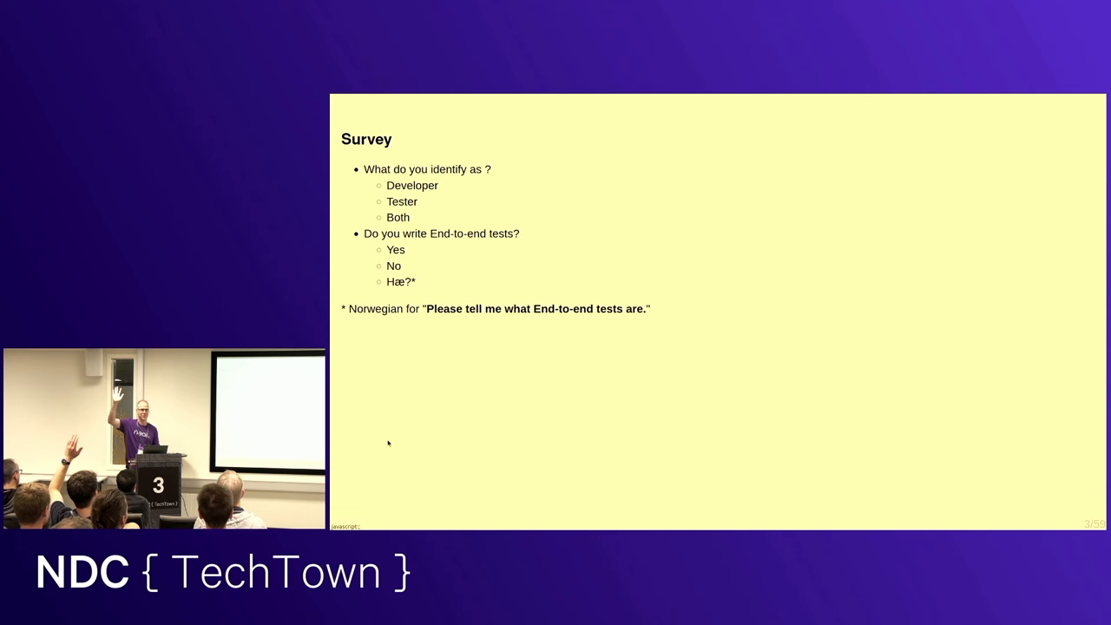
key(Right)
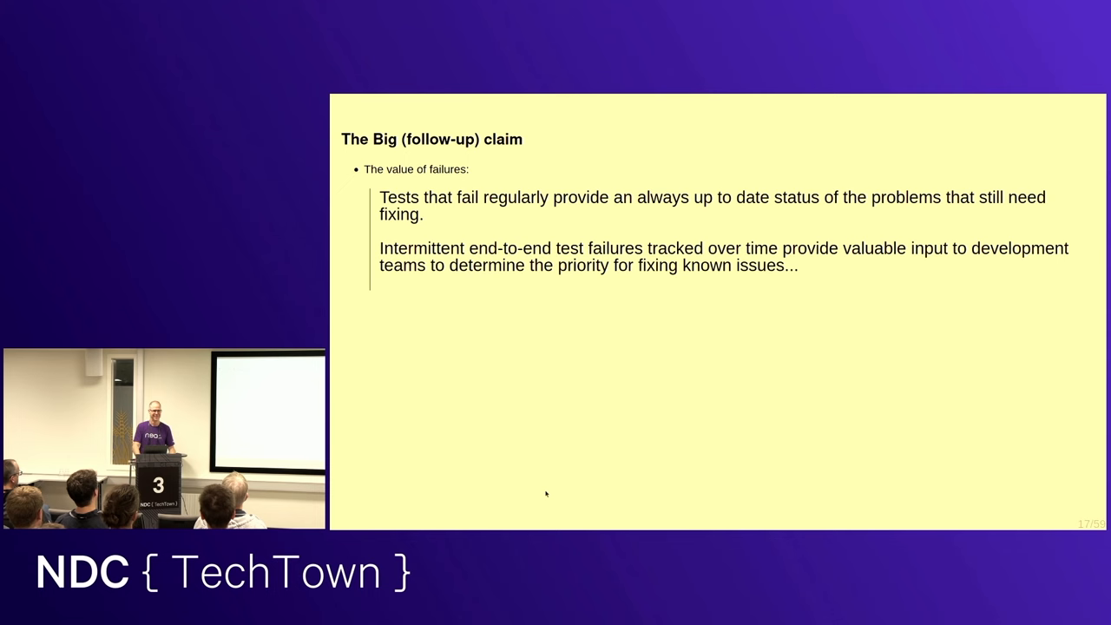
key(right)
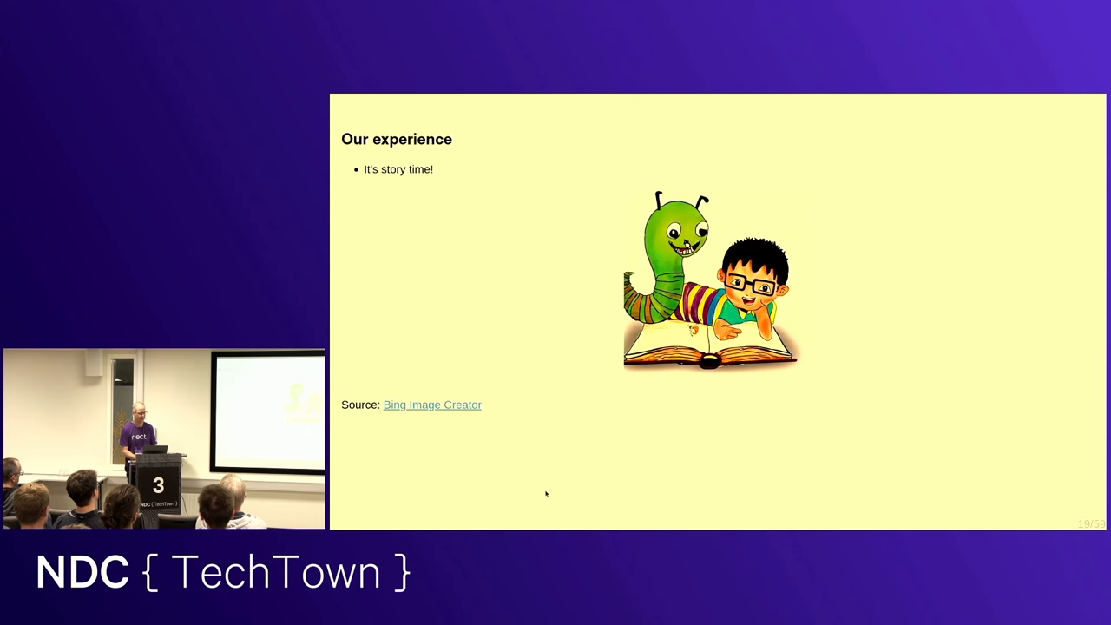
key(Right)
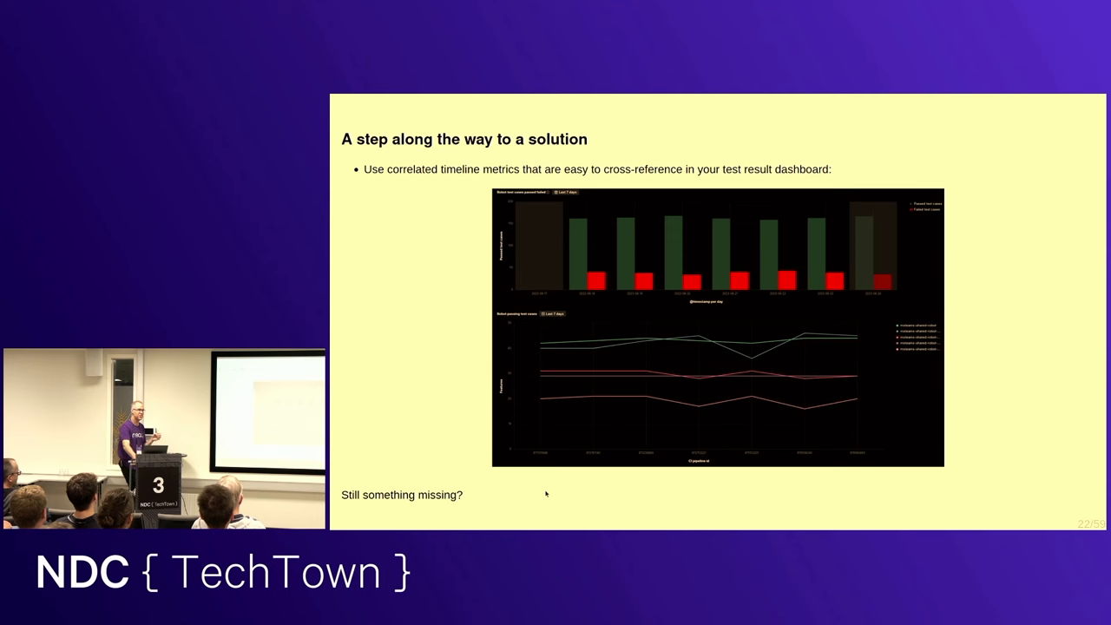
key(Right)
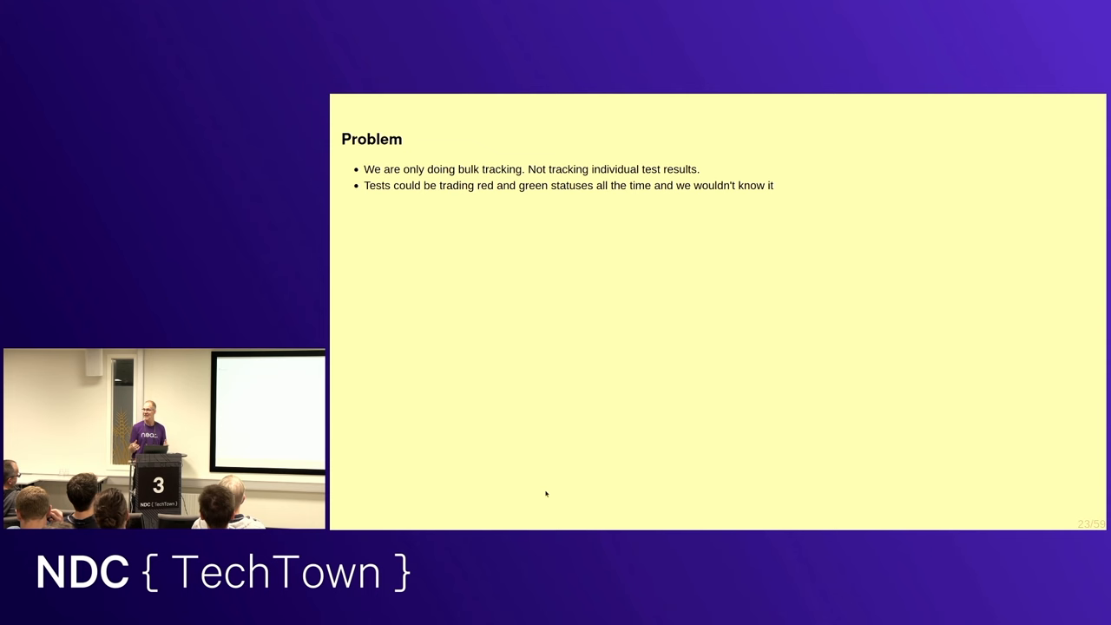
key(Right)
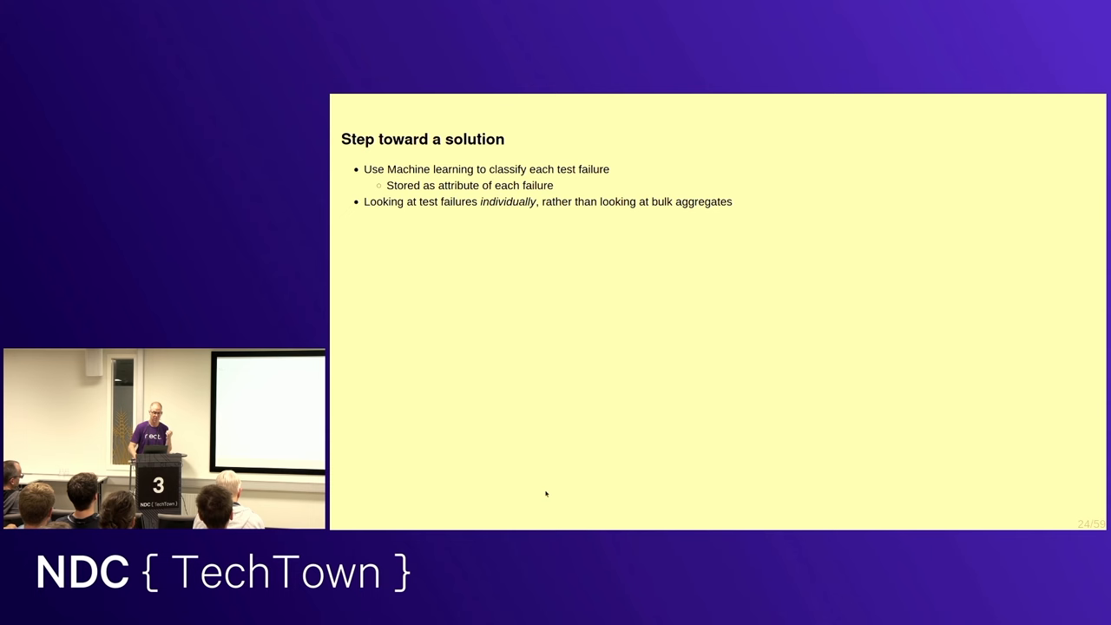
key(Right)
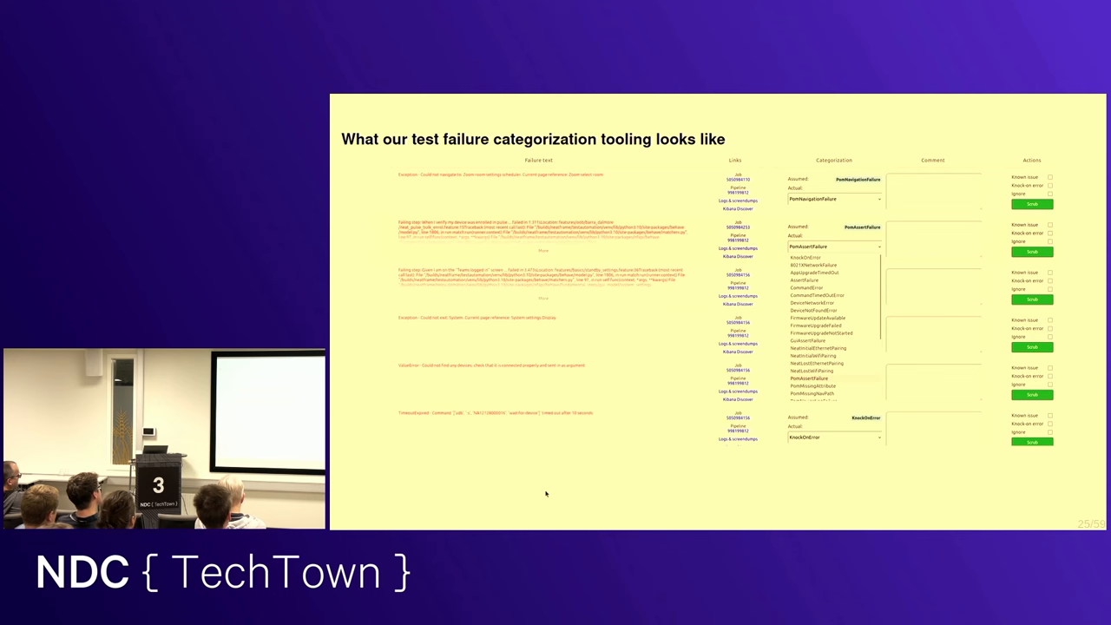
key(right)
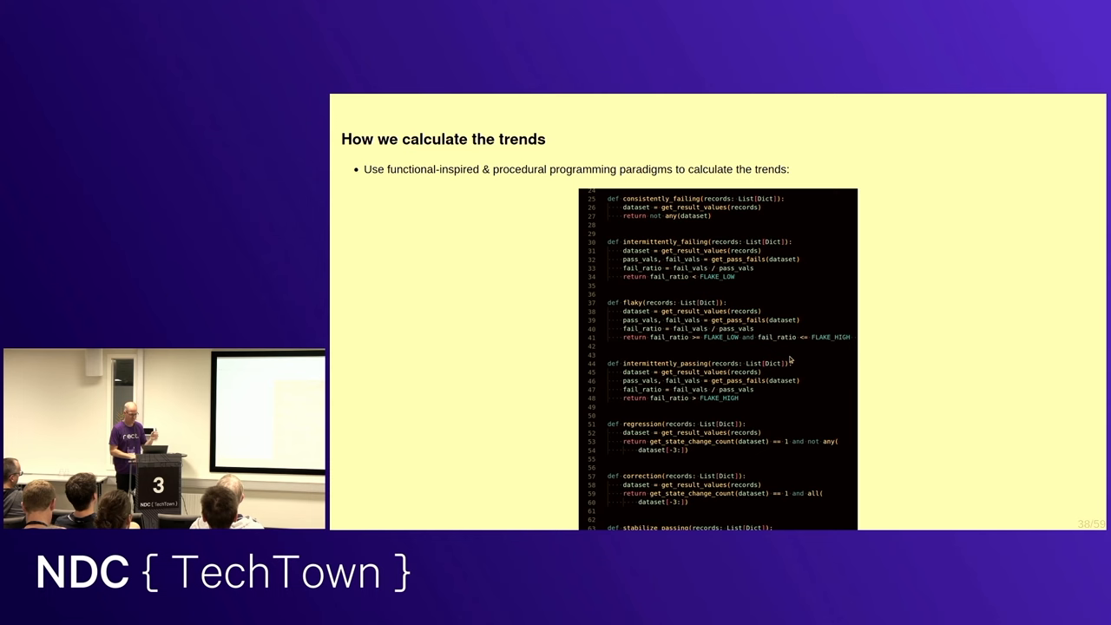
key(Right)
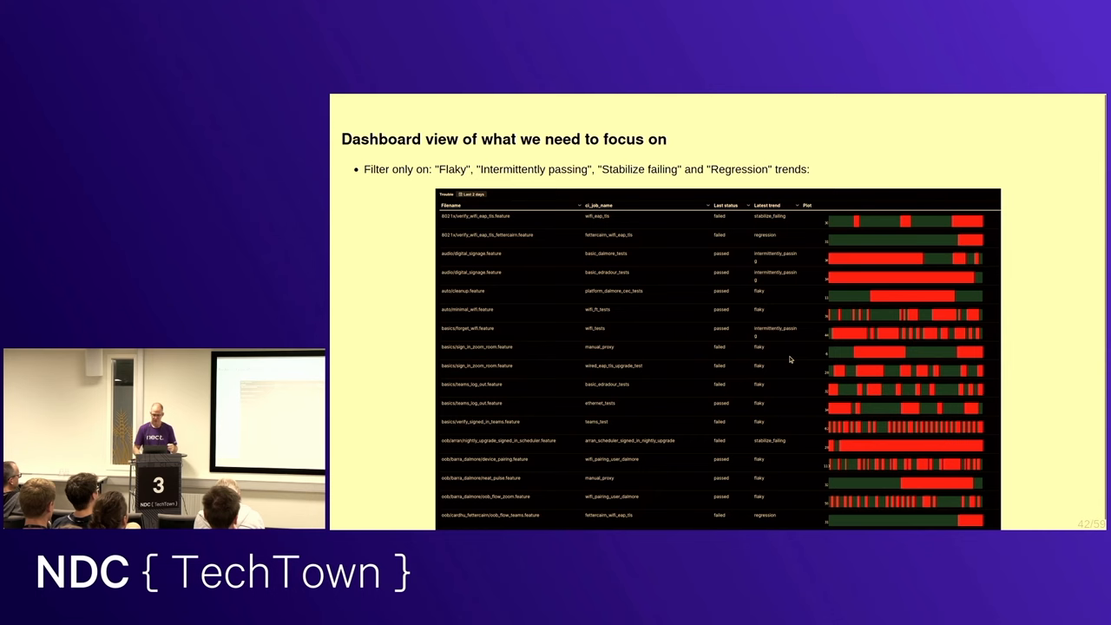
key(Left)
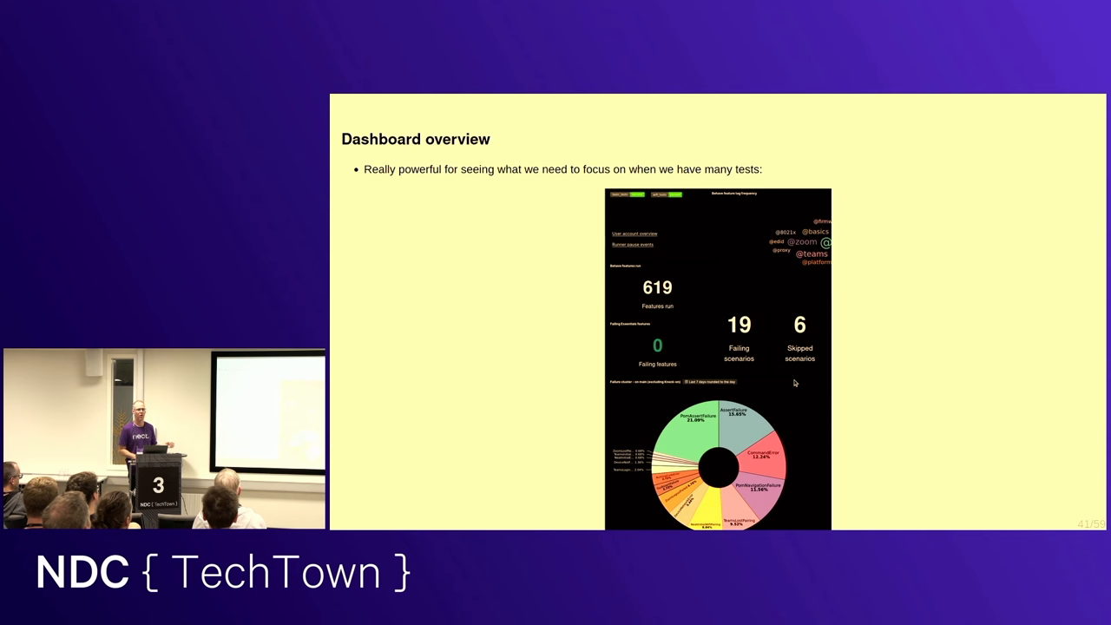
key(Right)
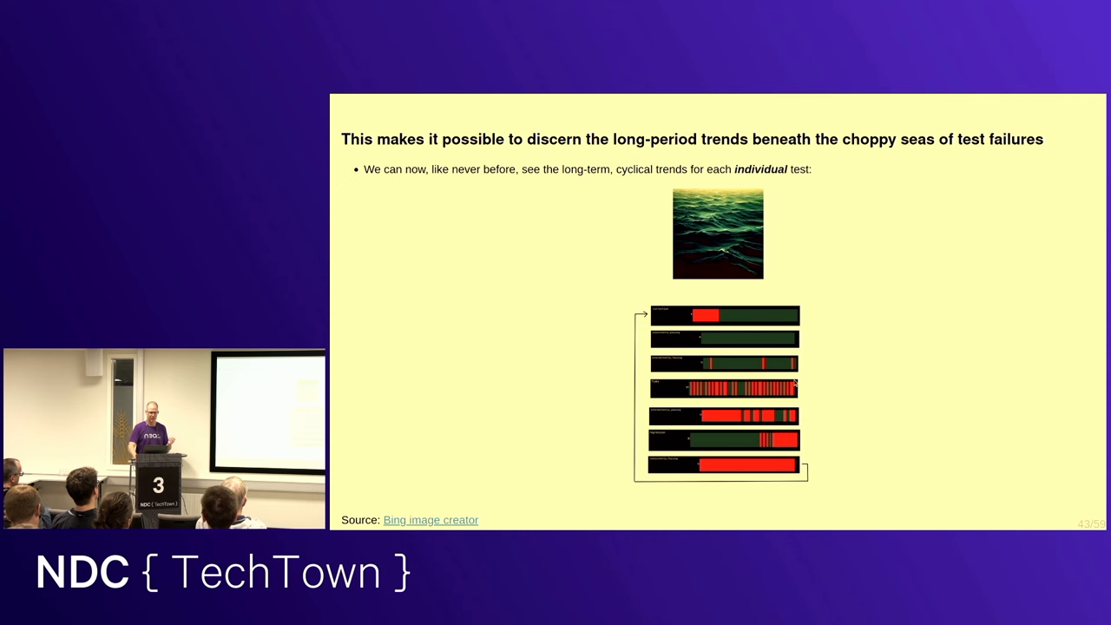
key(Right)
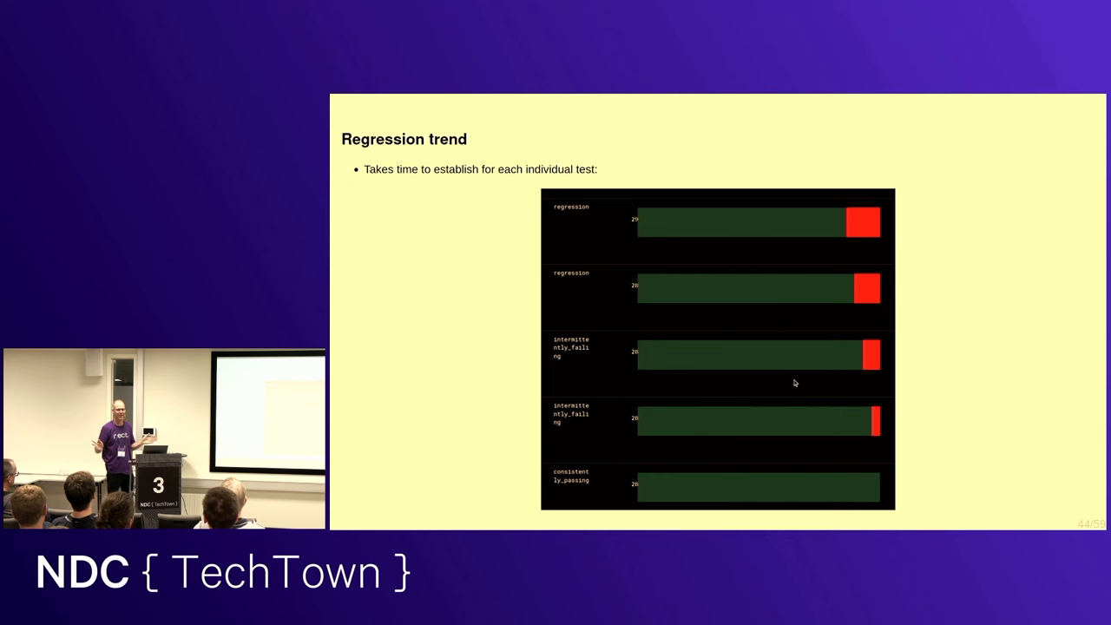
key(Right)
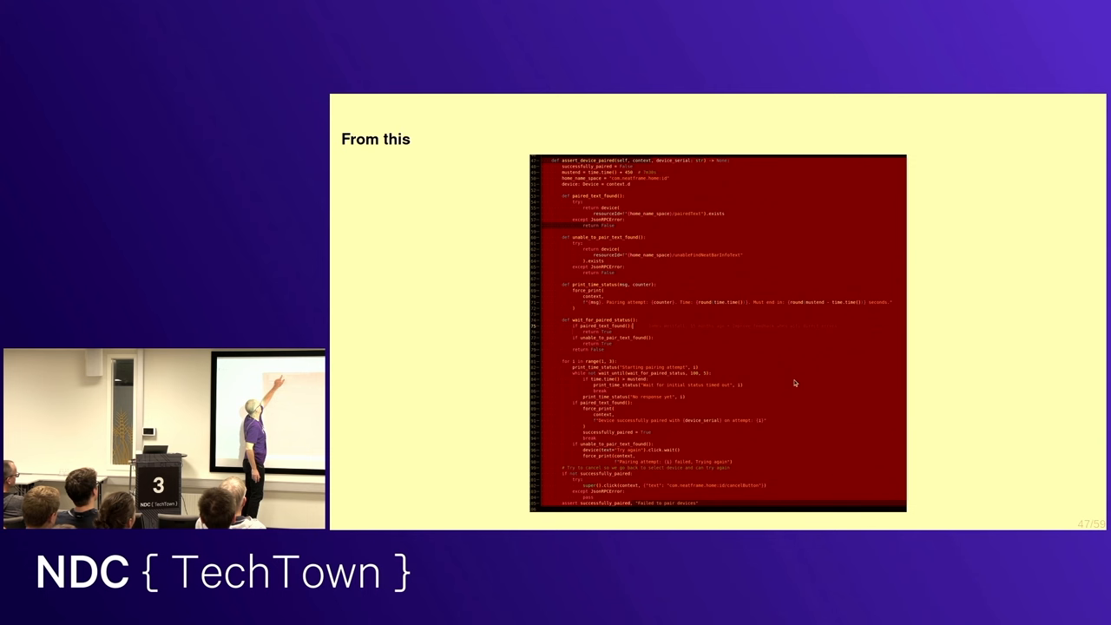
key(Right)
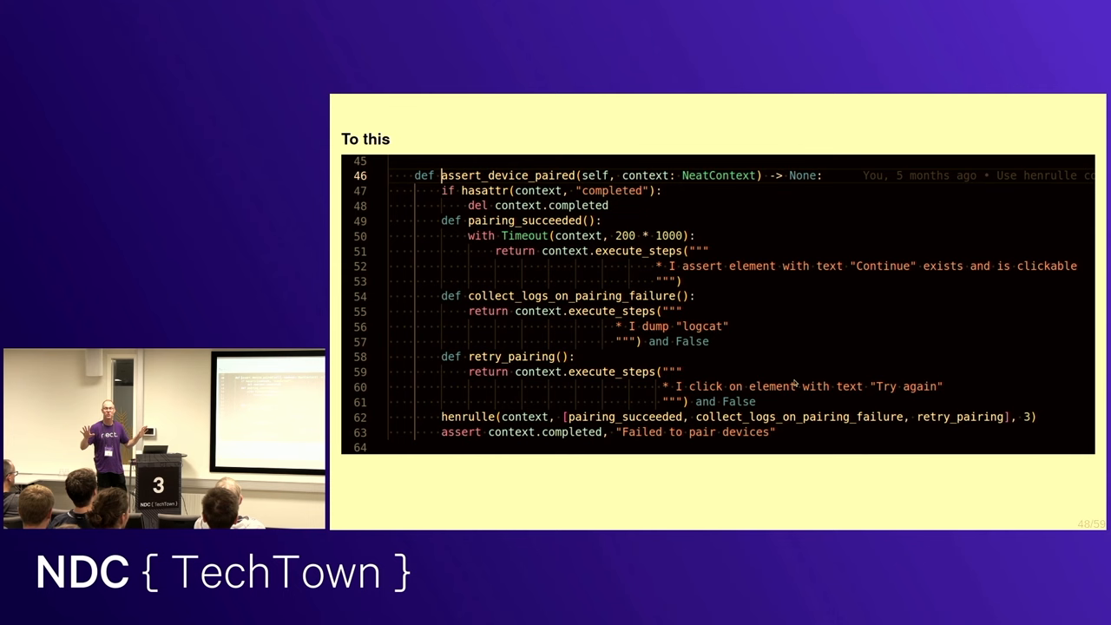
key(Right)
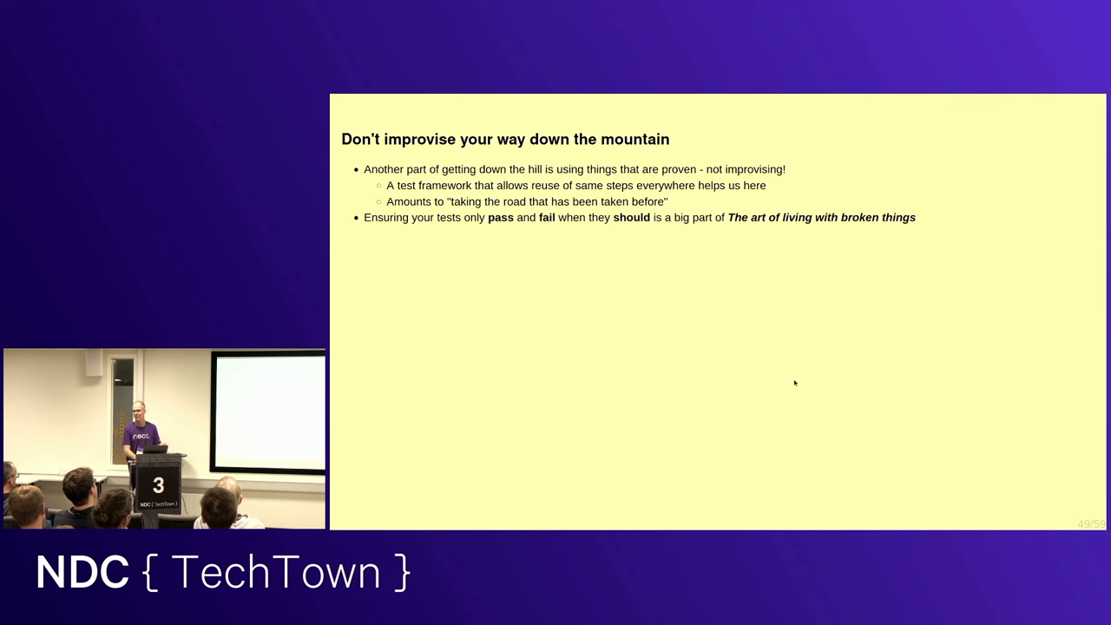
key(Right)
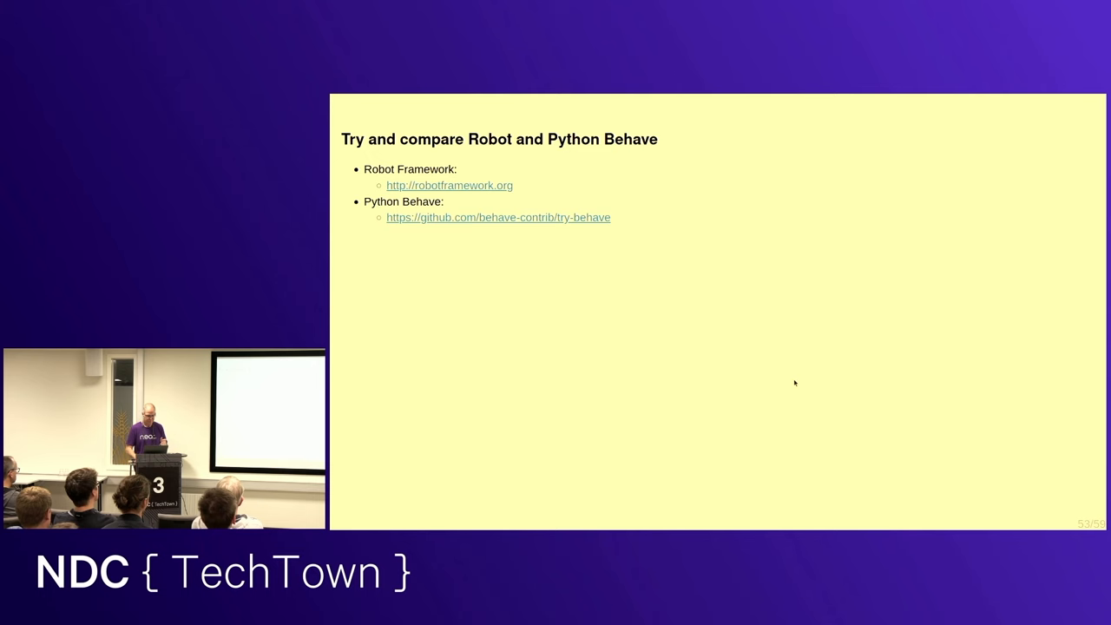
Open the Robot Framework website from the slide and select text in the TestSuite.robot editor.
click(449, 185)
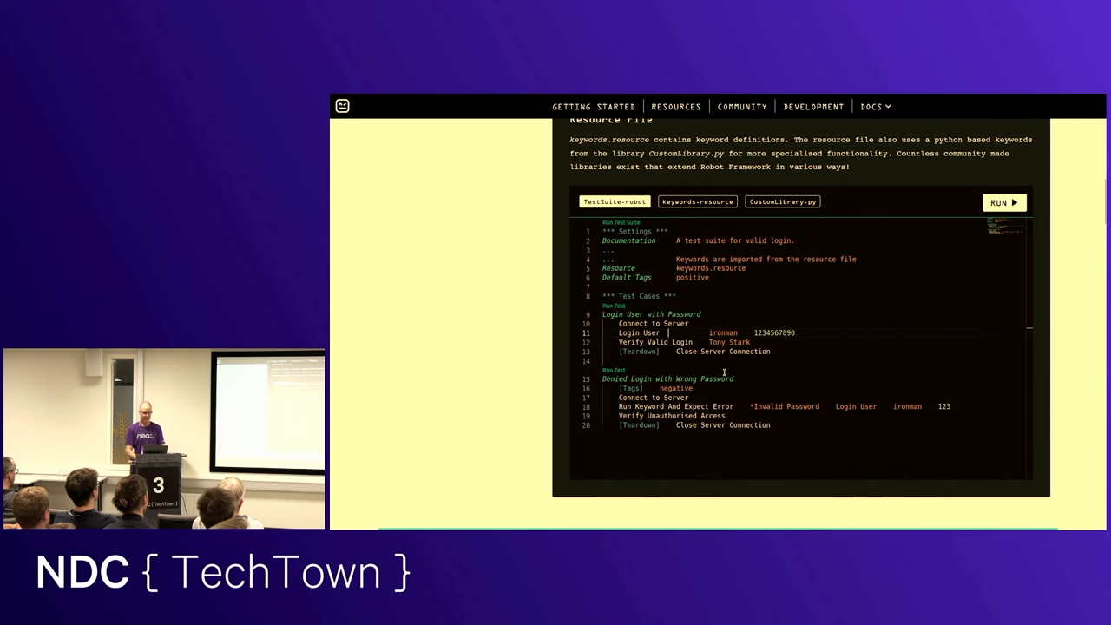
double_click(722, 333)
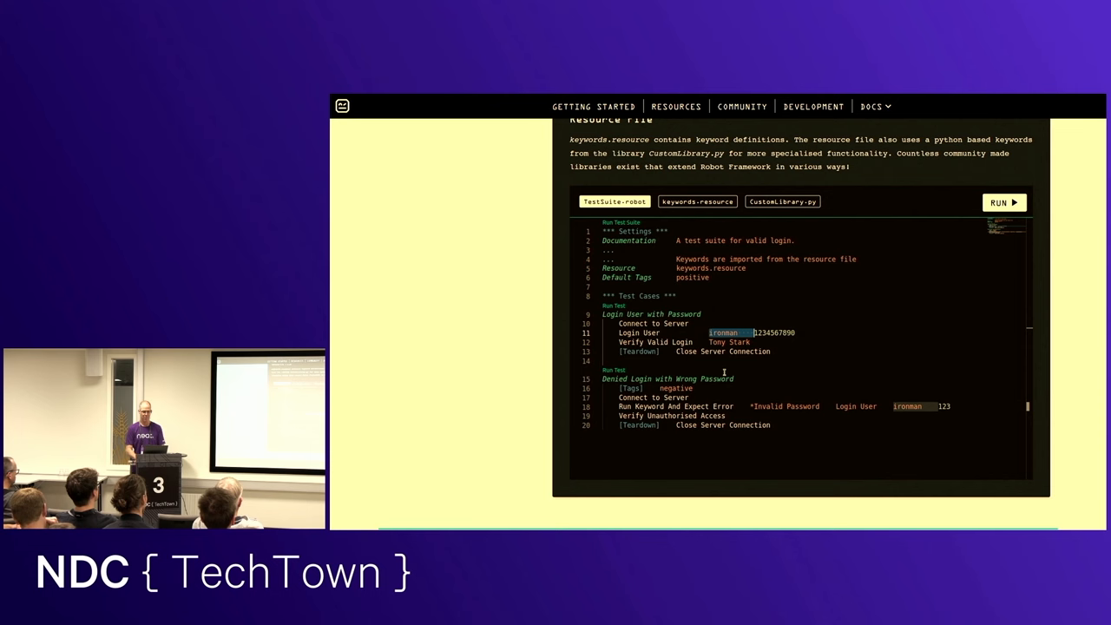
click(1003, 202)
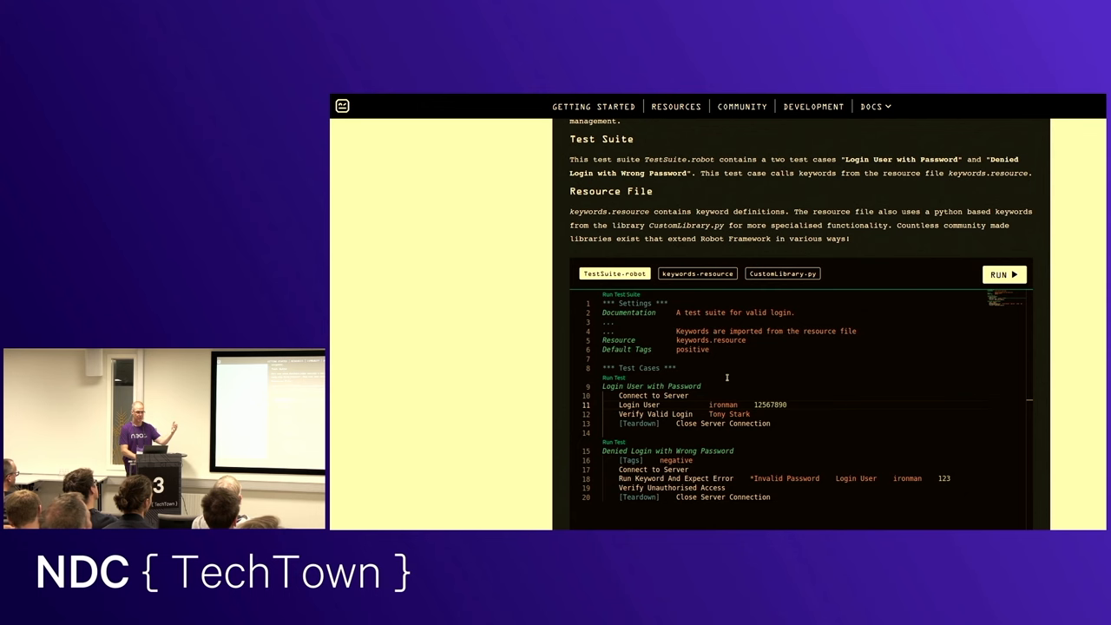
Run the example Robot test suite, getting 2 passed and 0 failed.
click(697, 272)
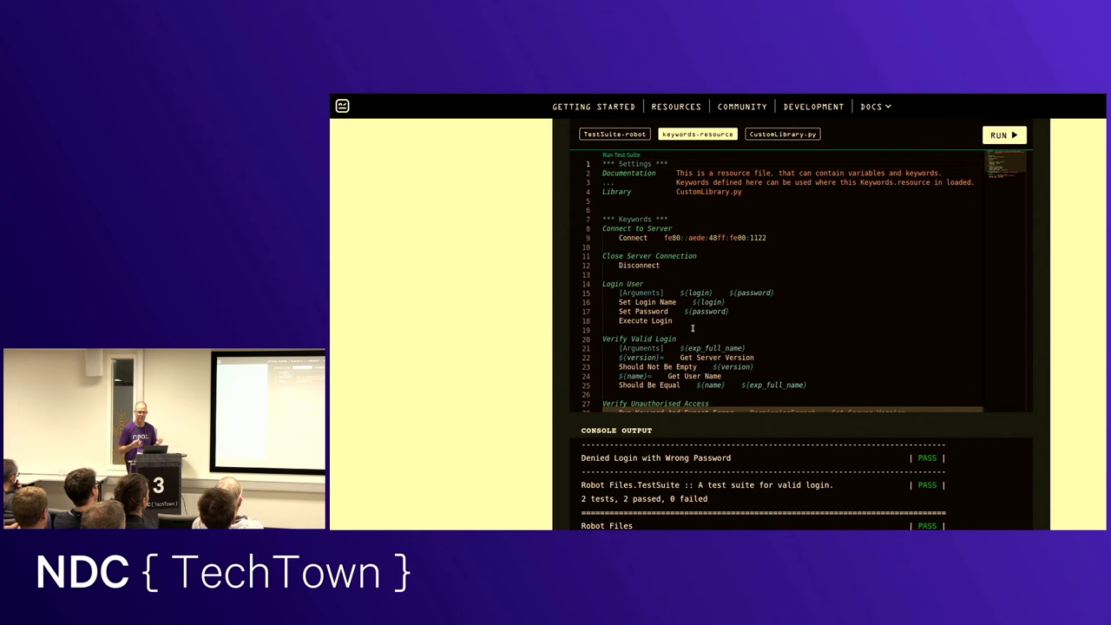
View and scroll through the CustomLibrary.py Python keyword library source.
click(780, 134)
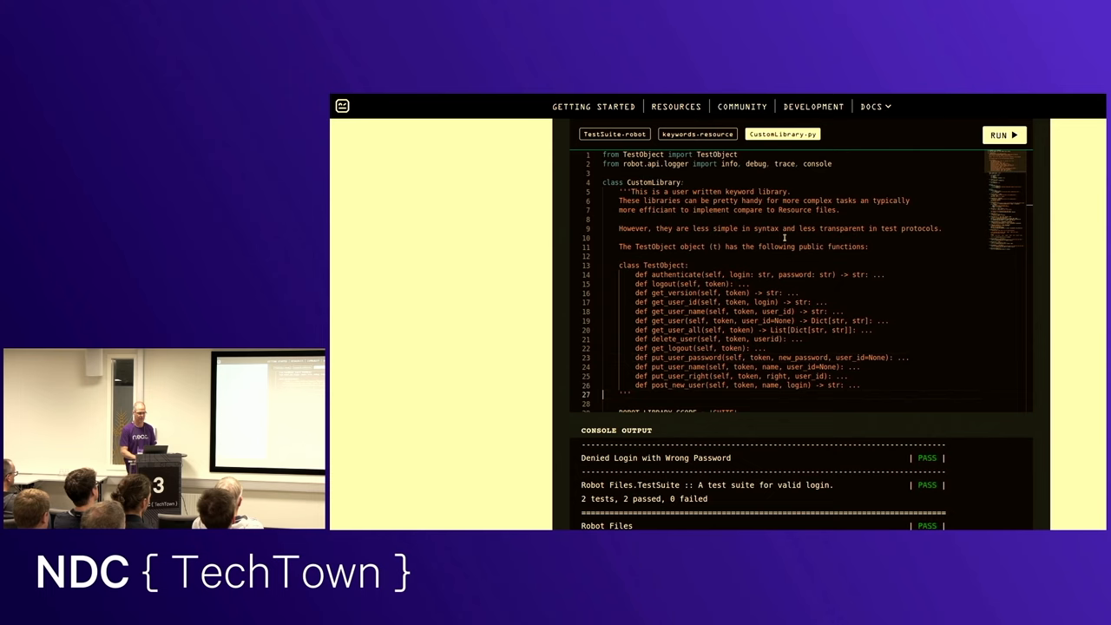
scroll(down, 3)
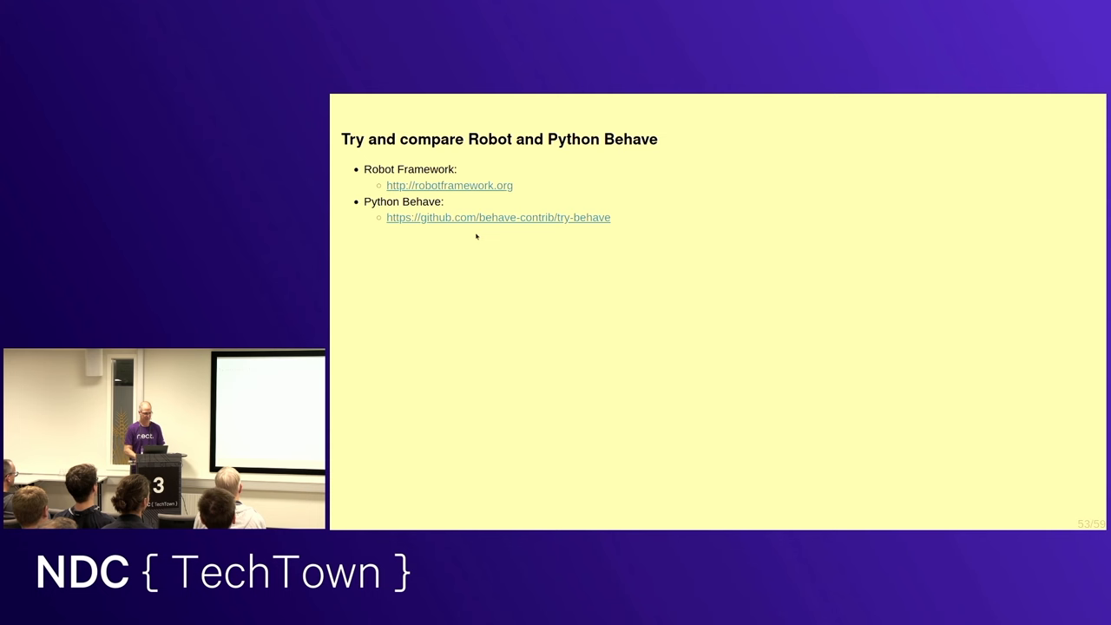
Open the github.com/behave-contrib/try-behave repository from the comparison slide link.
click(497, 217)
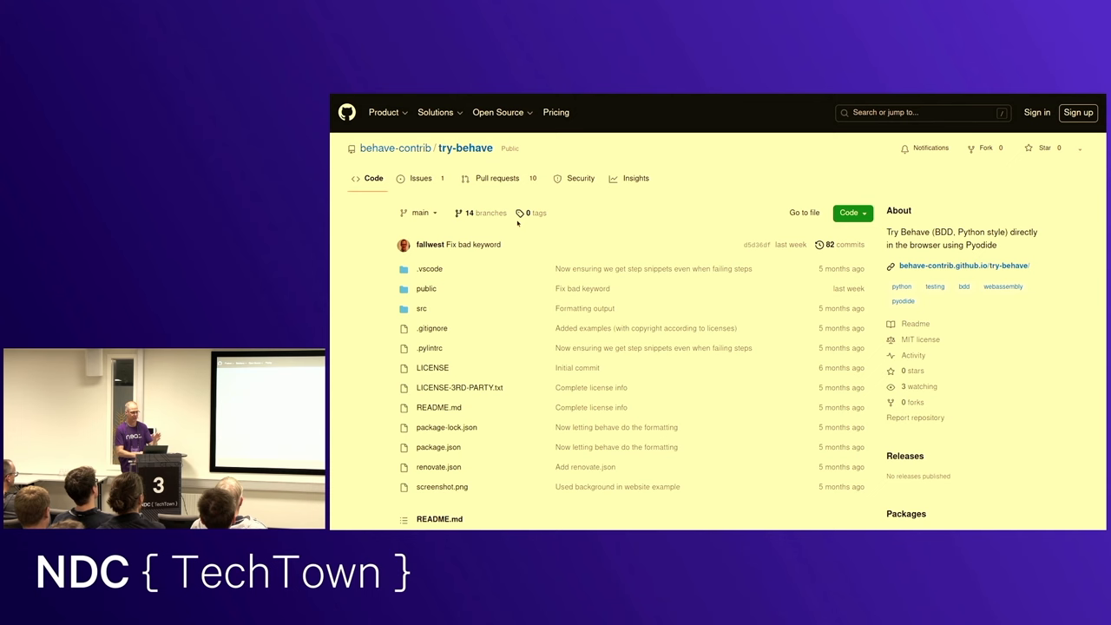
mouse_move(627, 139)
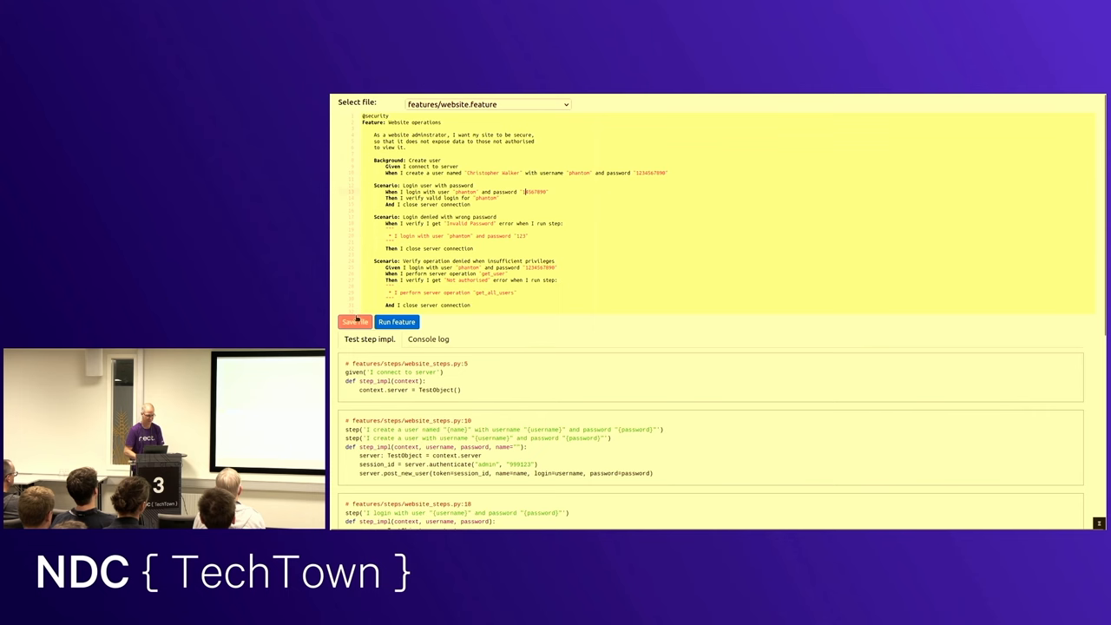
Save website.feature with the edited login password.
click(397, 321)
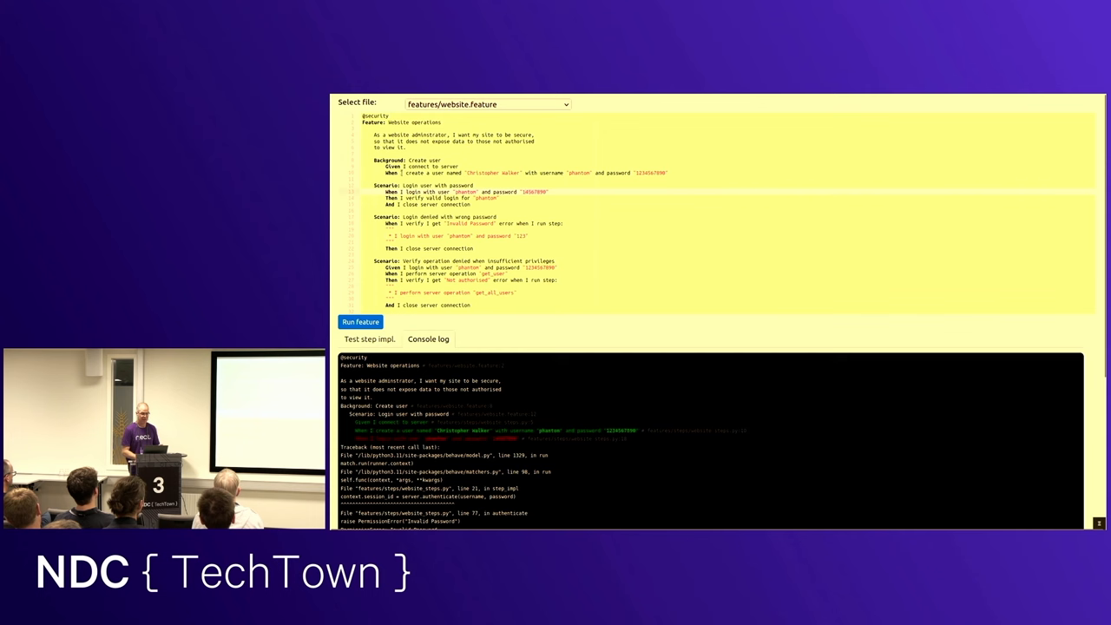
Switch from the console log back to the website.feature step implementations.
click(369, 338)
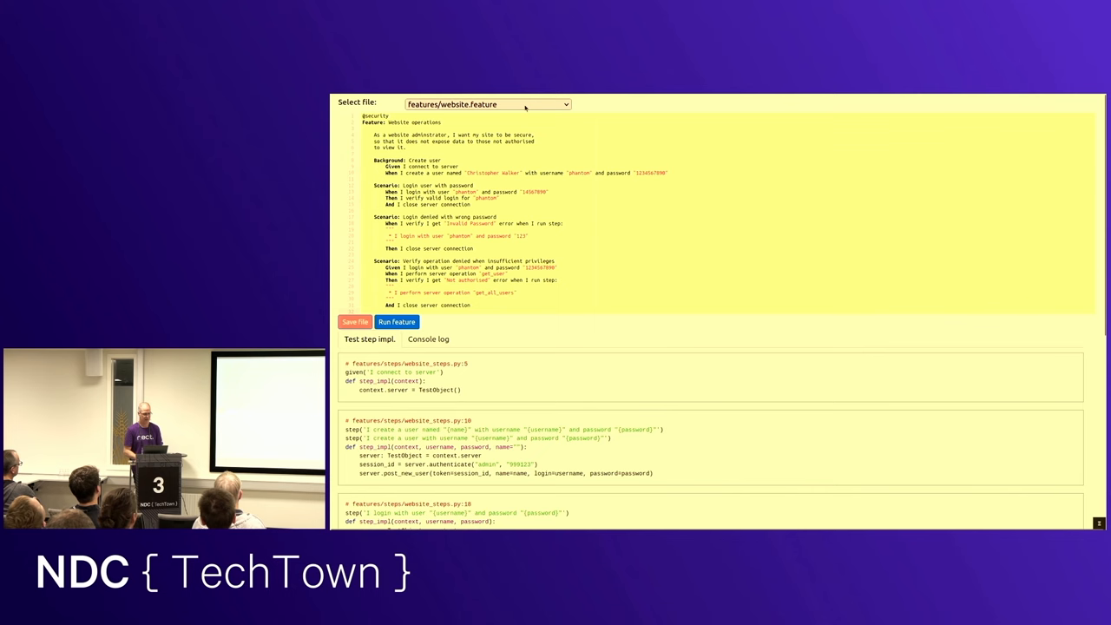
Open the project file list to load features/tutorial.feature.
click(486, 103)
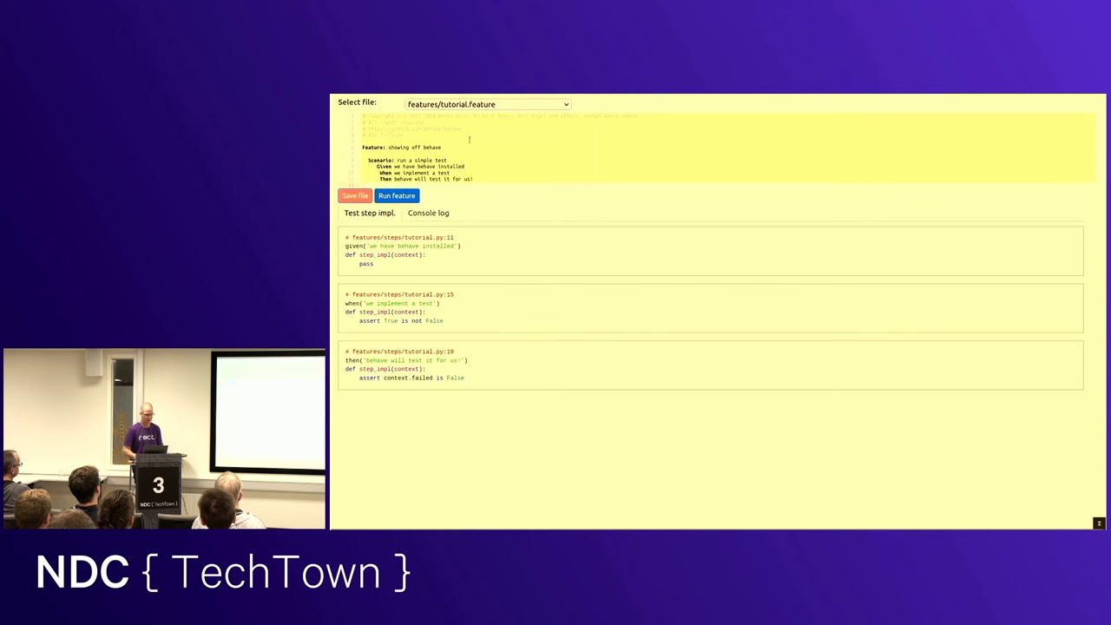
Open website_steps.py, add a non-admin step calling context.execute, and scroll to the end.
click(487, 104)
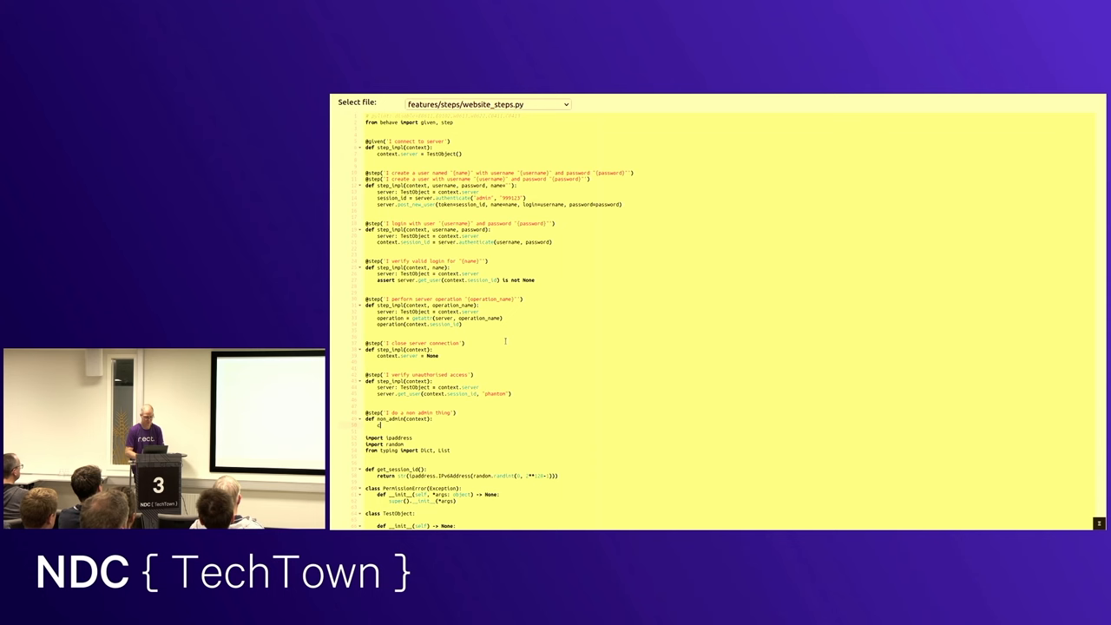
text(context)
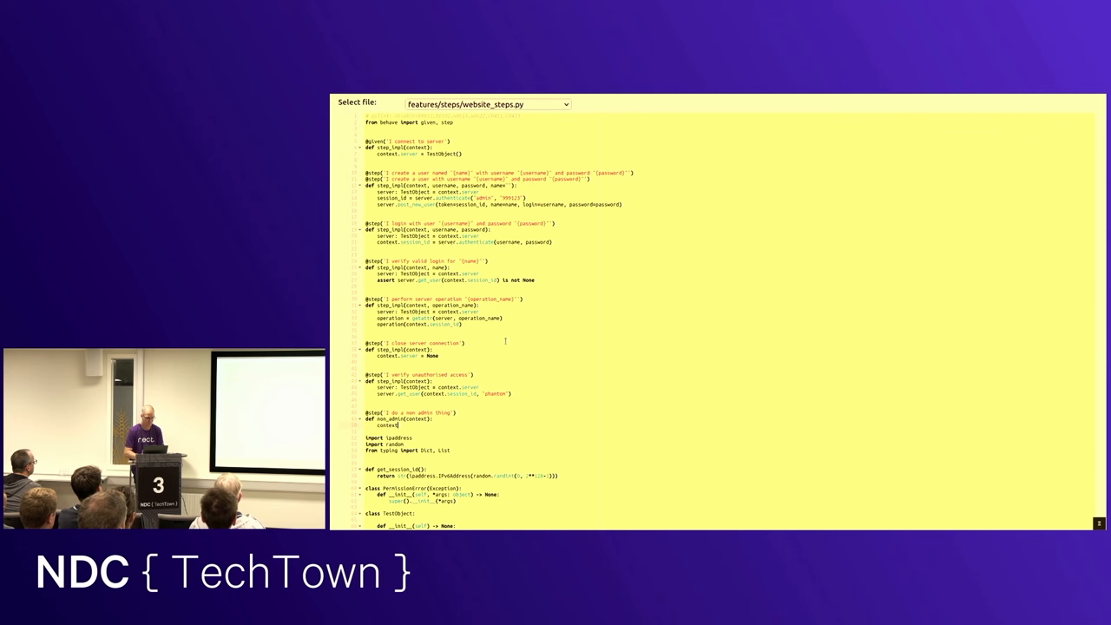
text(.execute_steps(''')
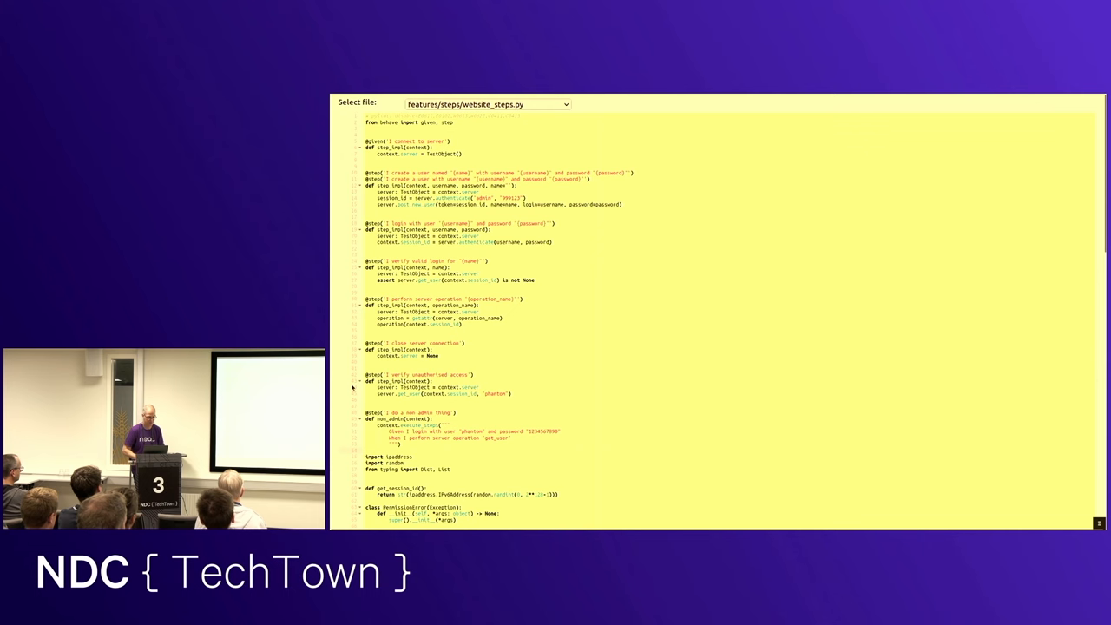
scroll(down, 3)
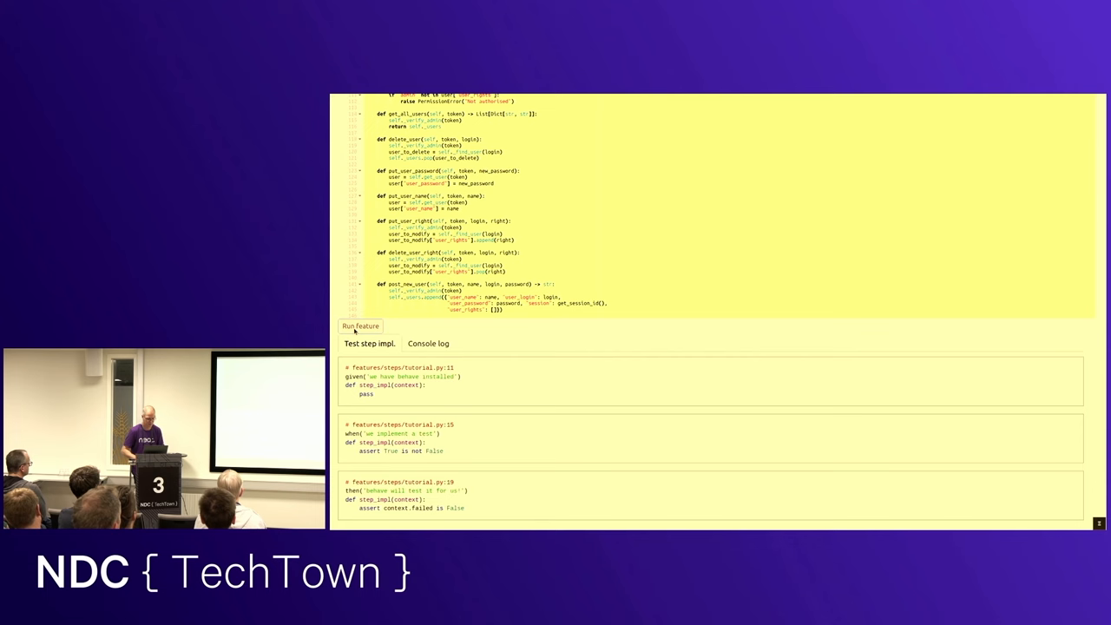
Reopen website.feature and save the 'When I do a non admin thing' step.
click(486, 103)
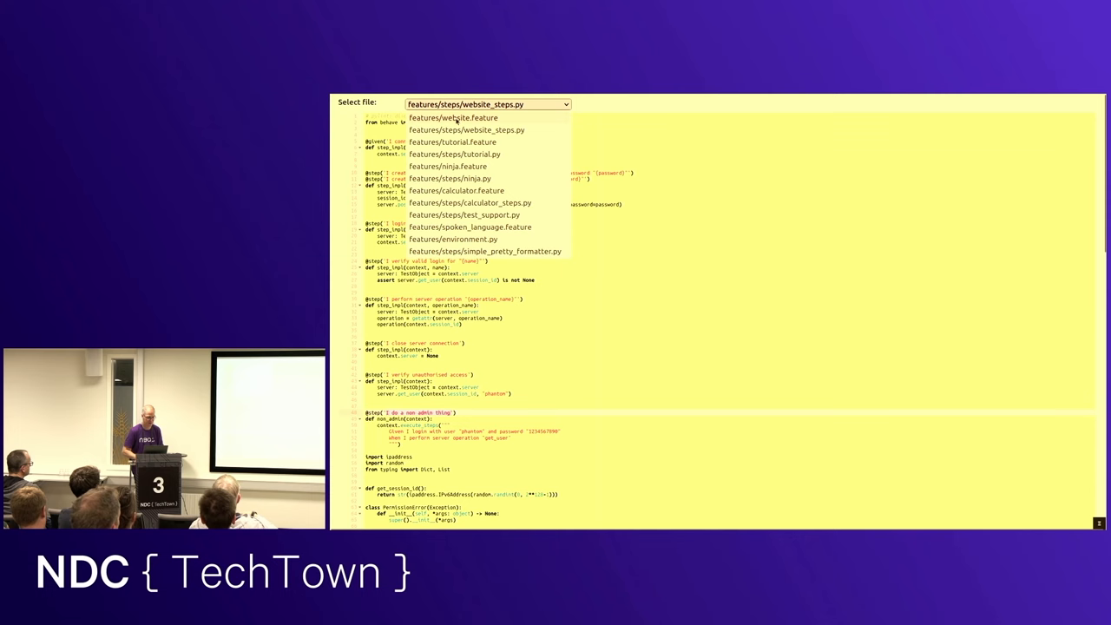
click(453, 117)
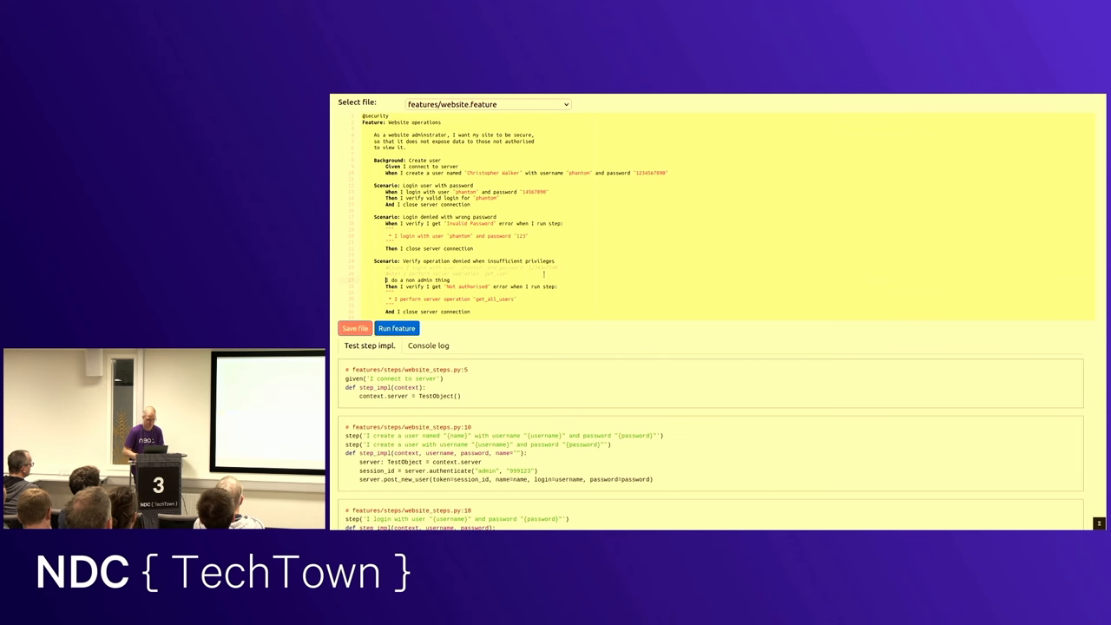
click(354, 328)
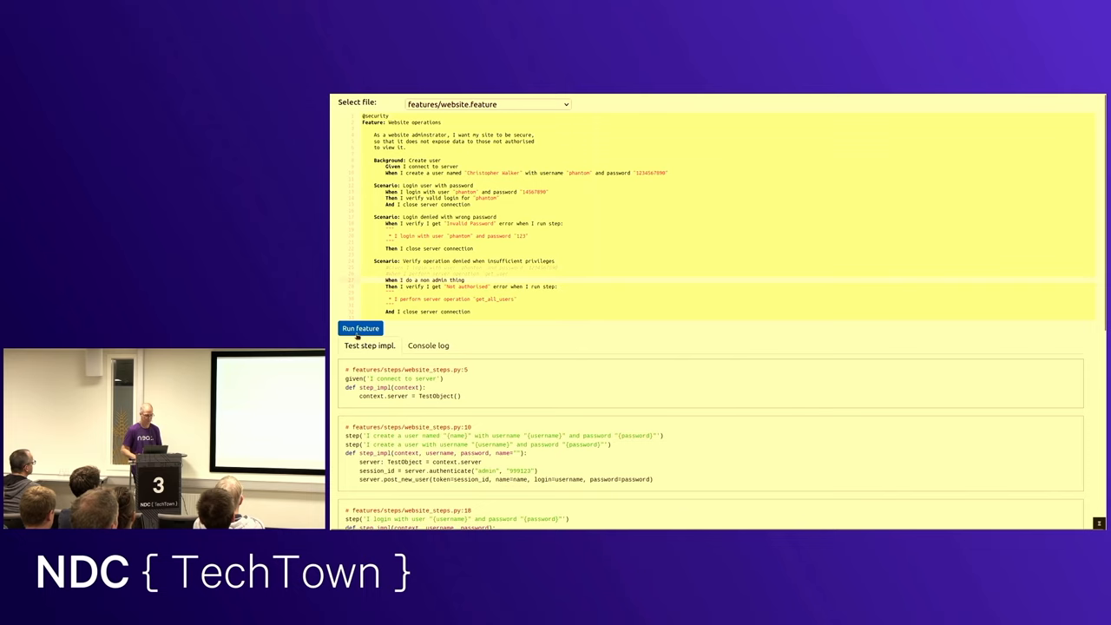
Scroll the console log to the login step's Invalid Password PermissionError traceback.
scroll(down, 3)
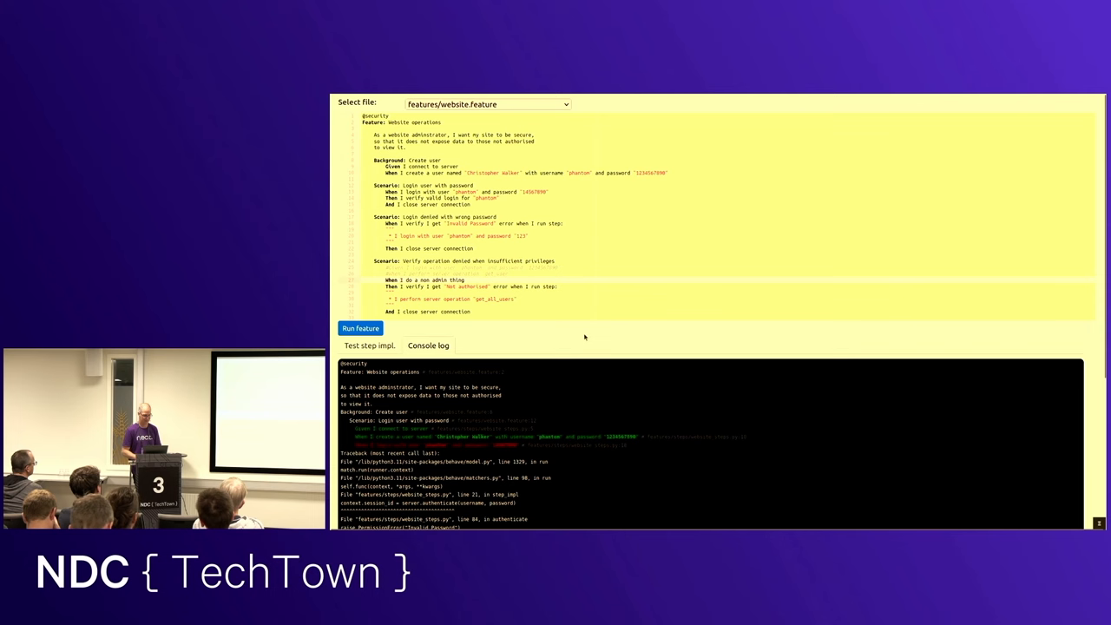
scroll(down, 3)
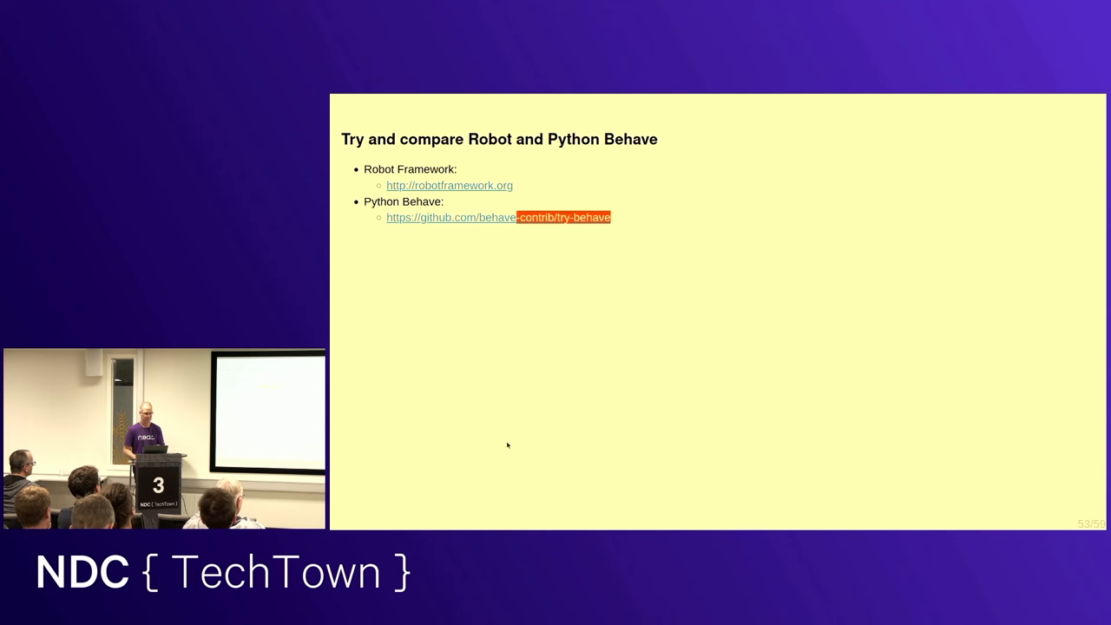
Advance past slide 53 to the 'Let's wrap it up!' gift illustration slide.
key(Right)
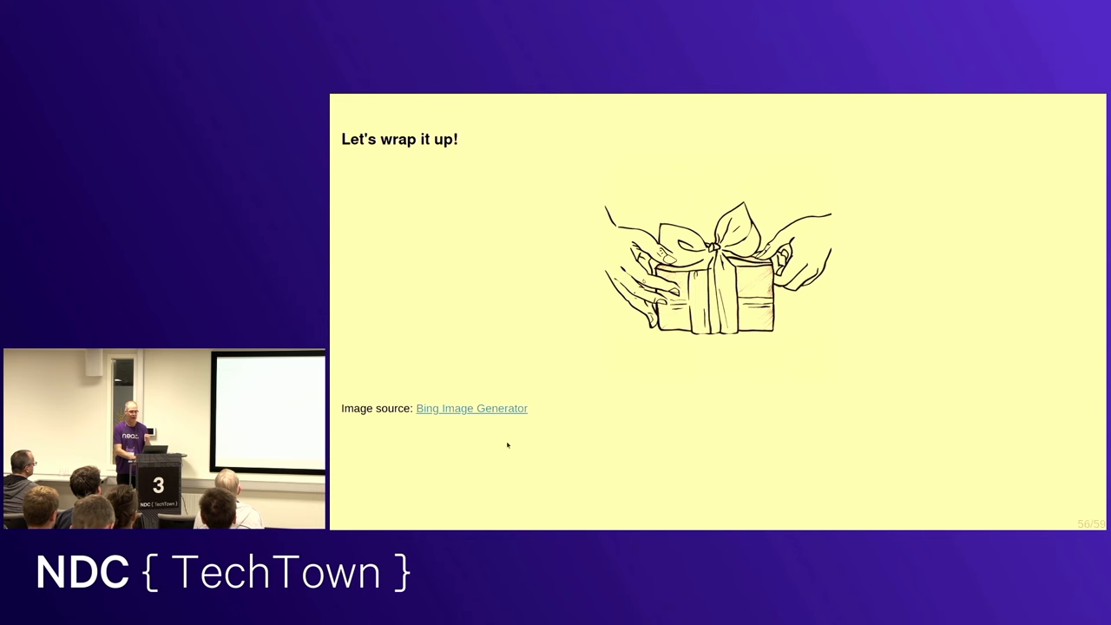
Move to slide 57, 'My summary of my 2023 talk here', showing three takeaways.
key(Right)
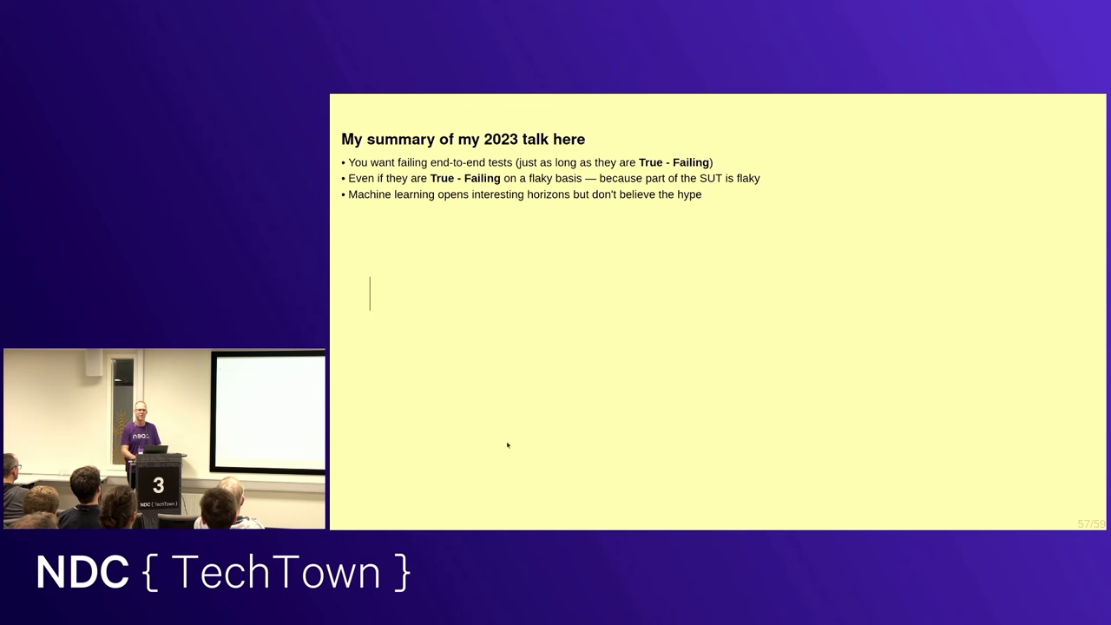
Reveal the remaining takeaways on ML, flakiness, and the final advice to stop and breathe.
key(Right)
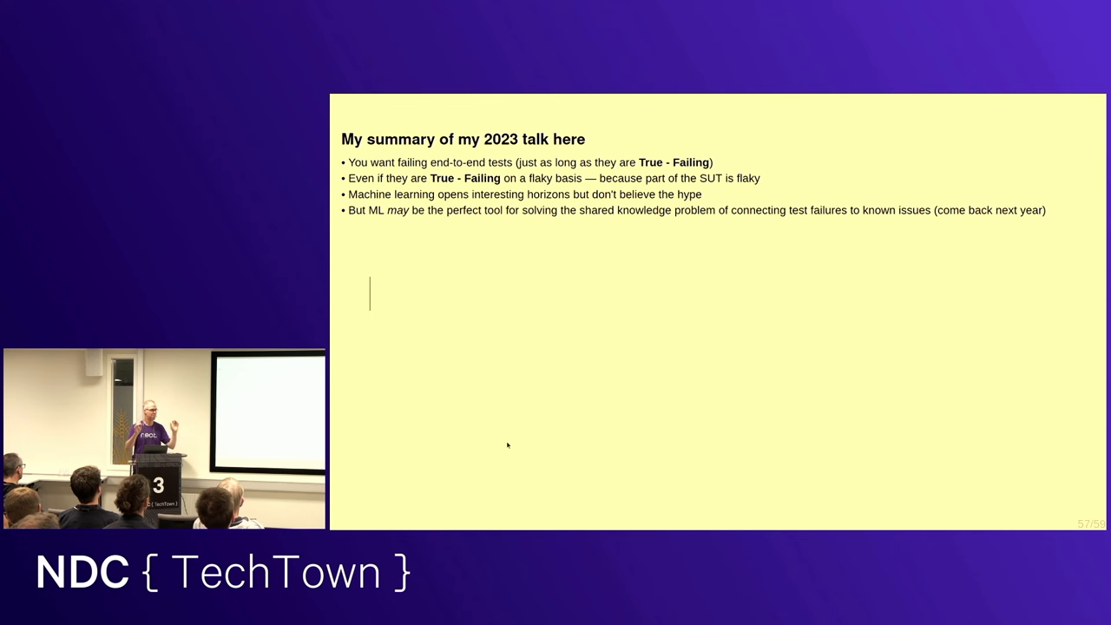
key(right)
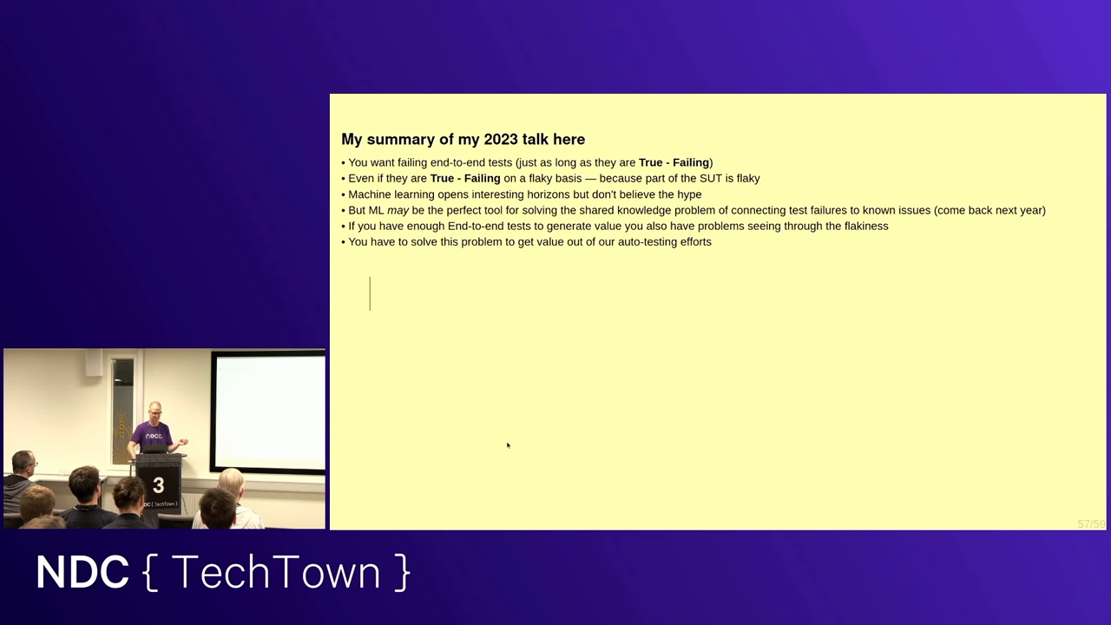
key(right)
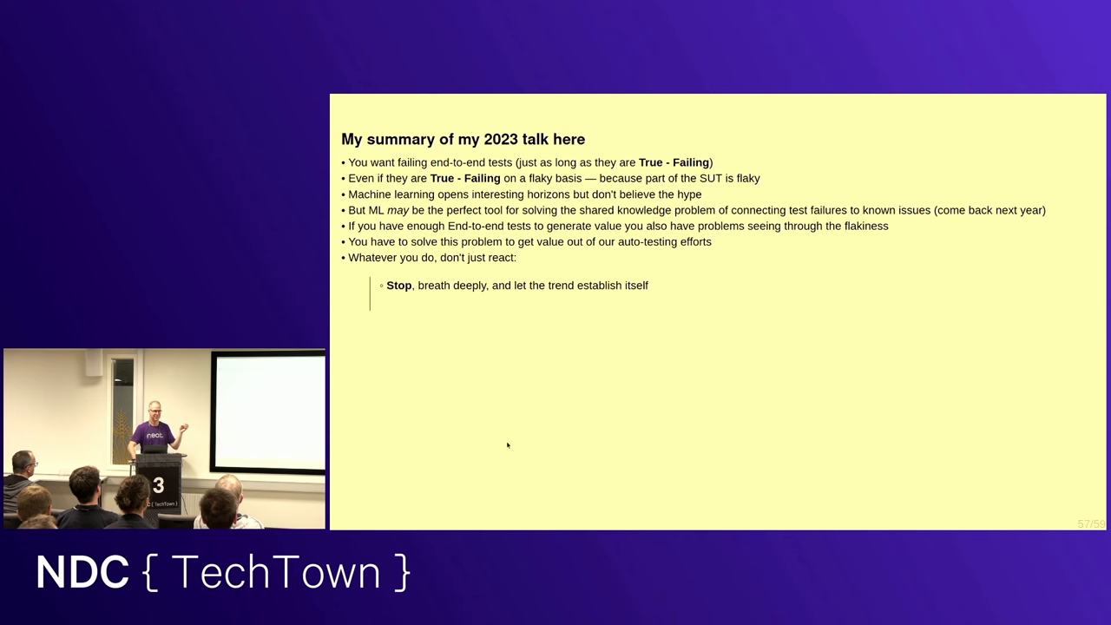